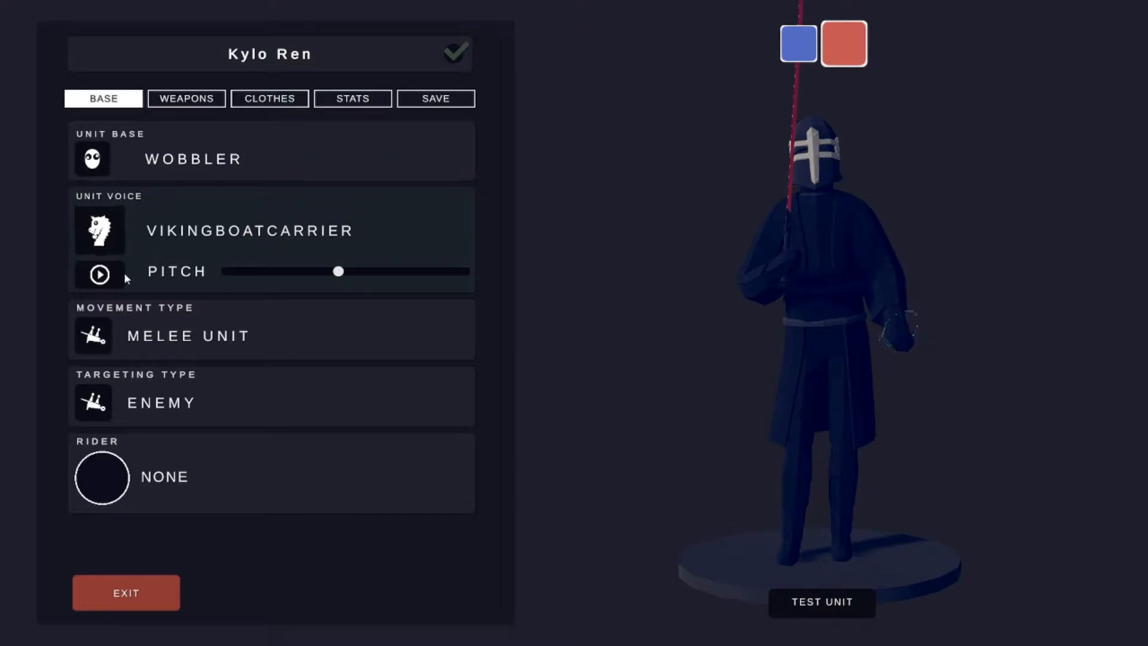
Preview Kylo Ren's voice and bring up his weapons loadout with the Quan main weapon
click(100, 274)
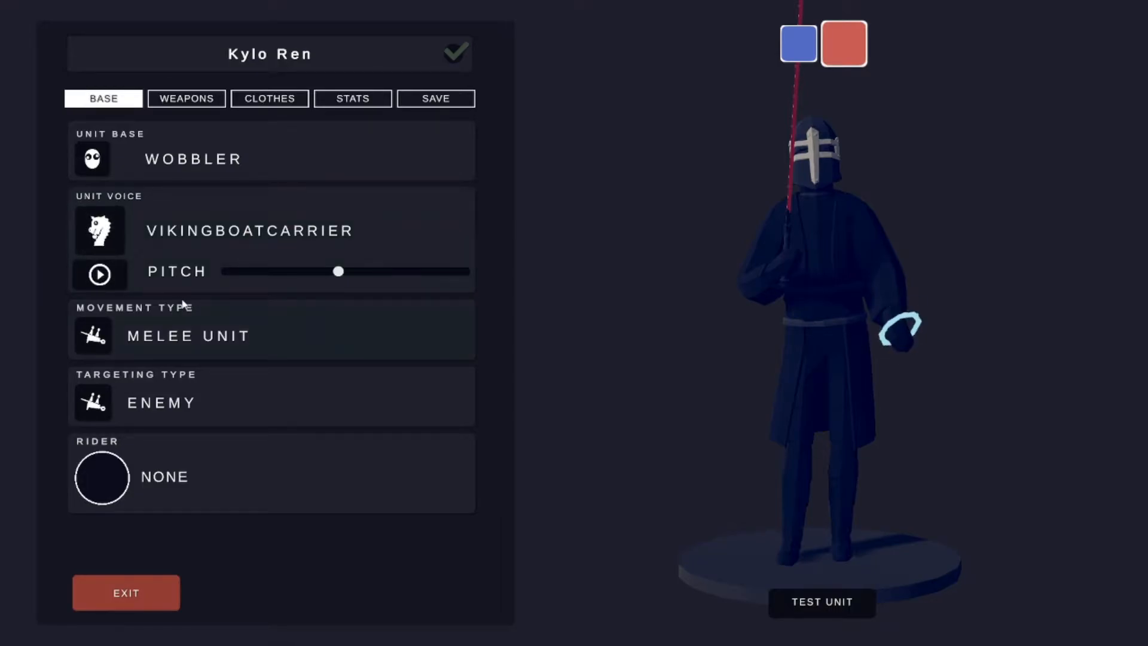
click(186, 98)
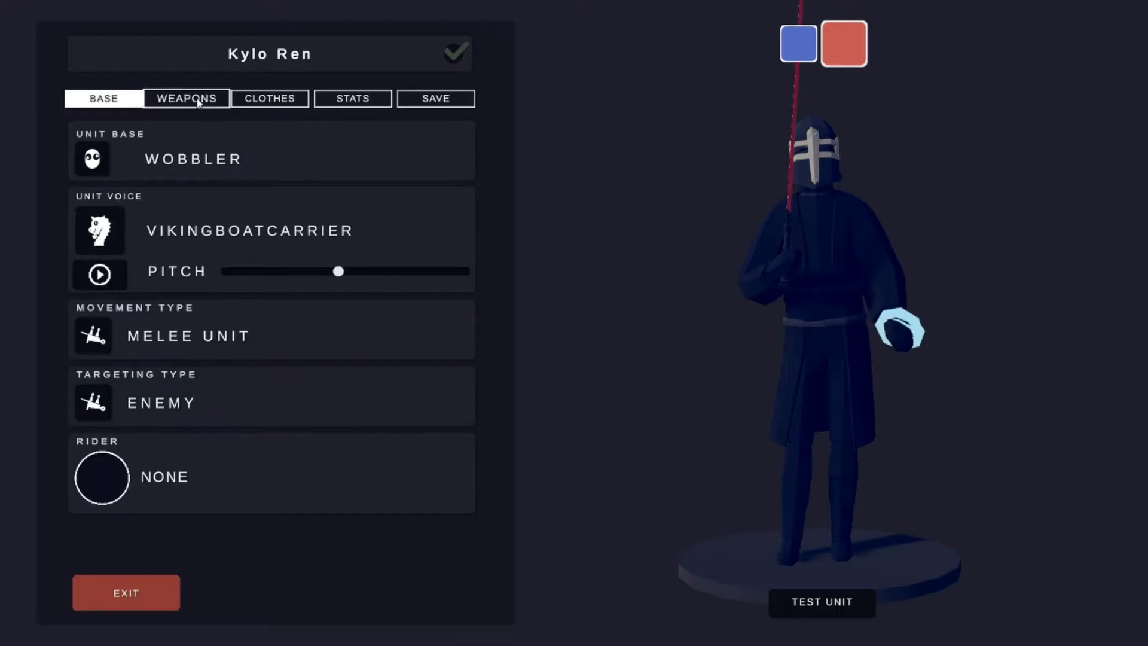
click(187, 98)
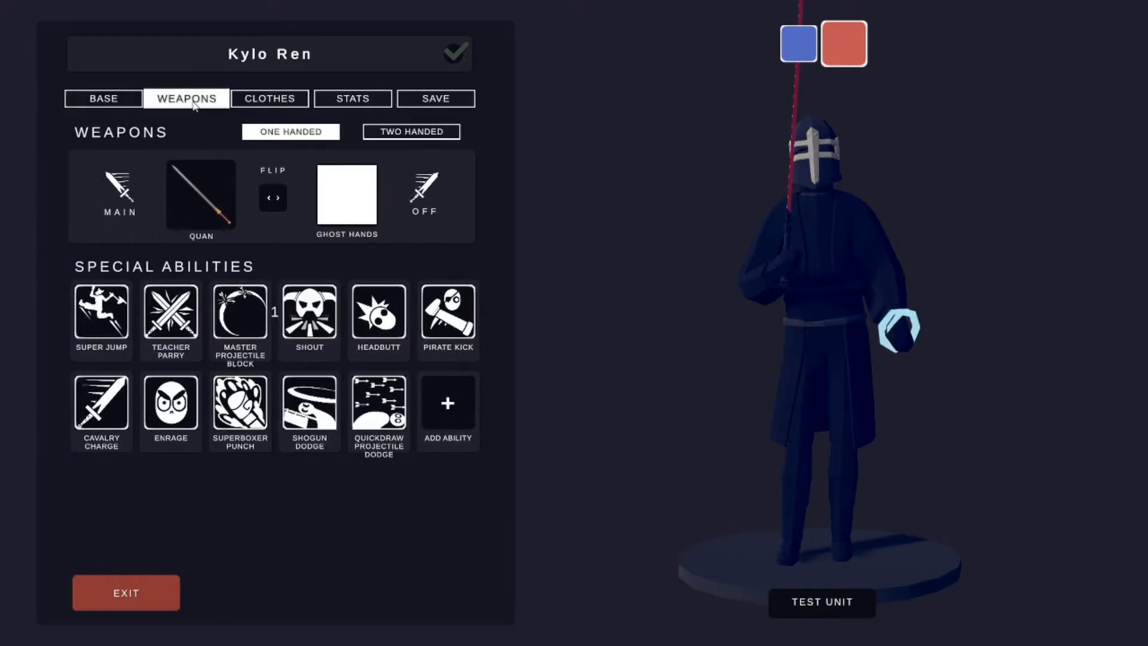
Set the Quan weapon's colour to red on the colour wheel
click(199, 194)
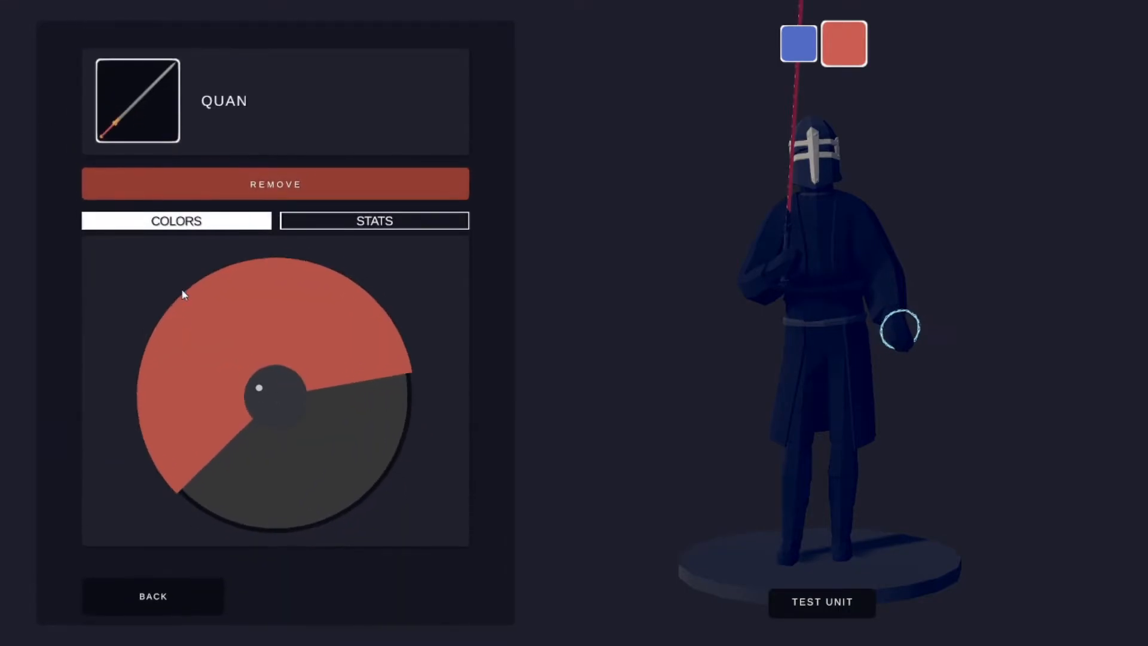
drag(258, 386, 285, 419)
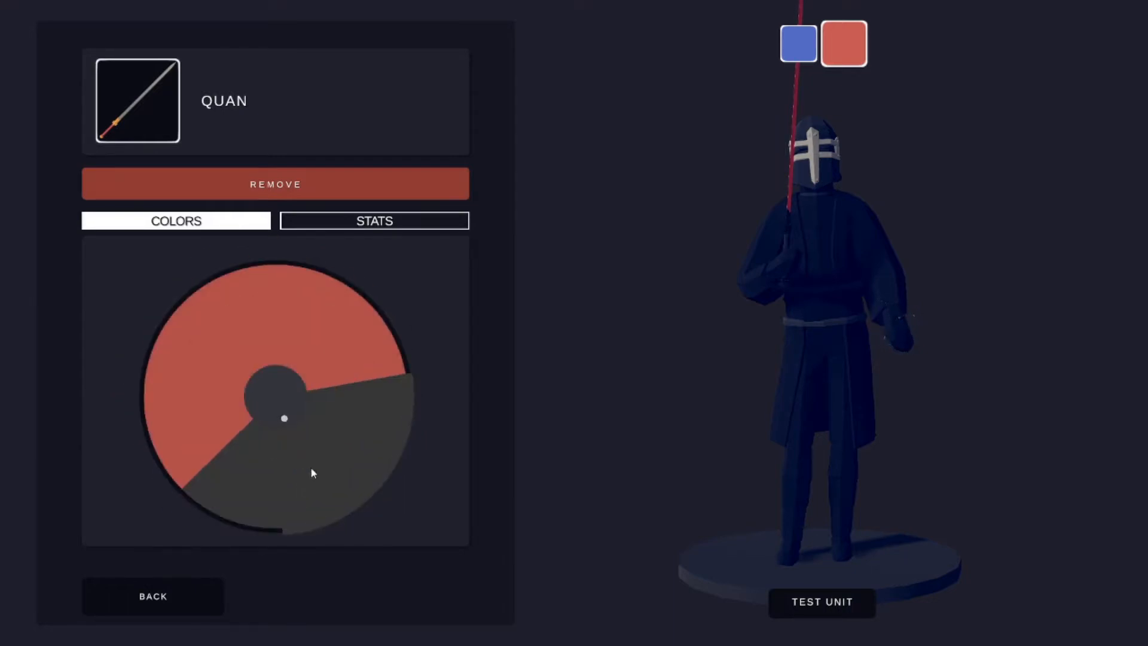
drag(285, 419, 251, 396)
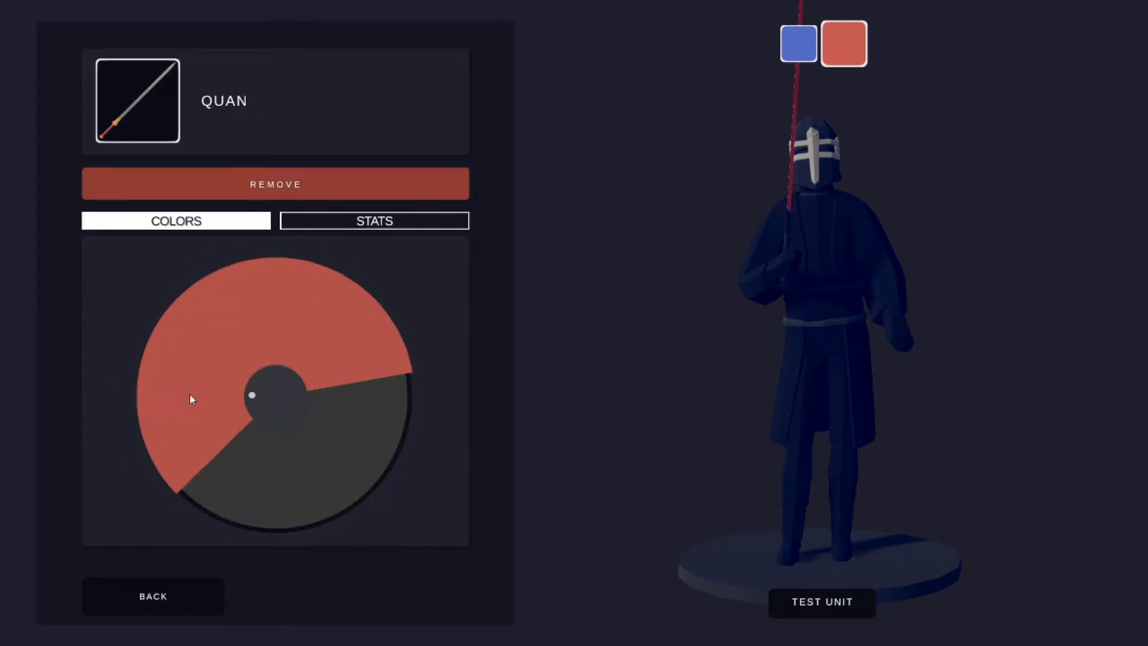
click(152, 596)
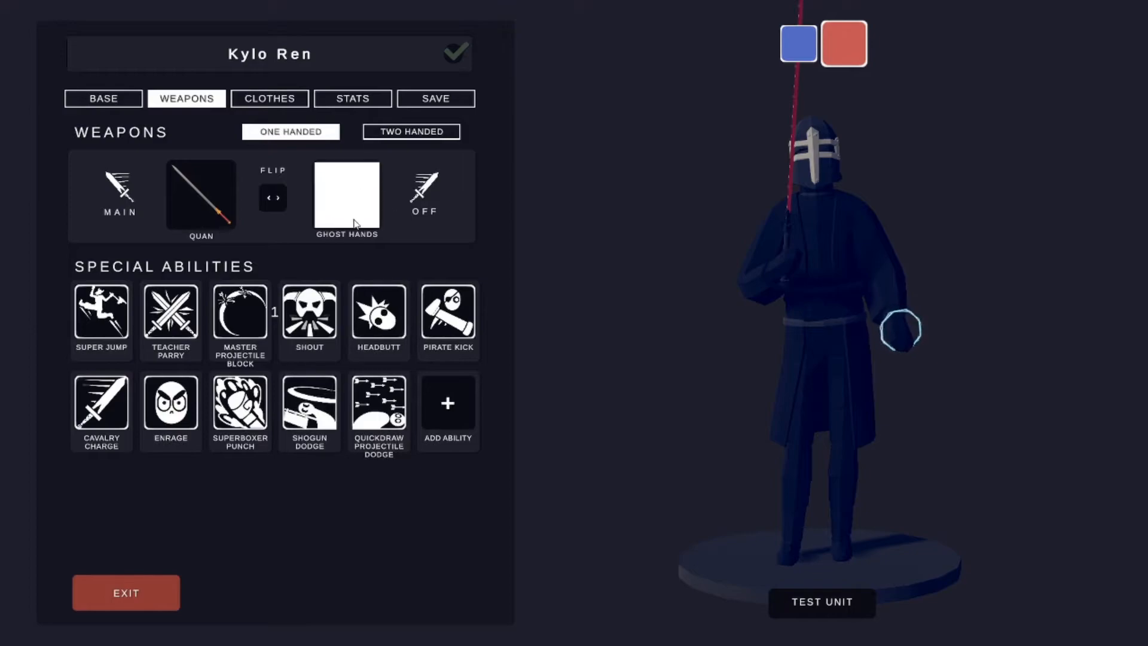
mouse_move(64, 253)
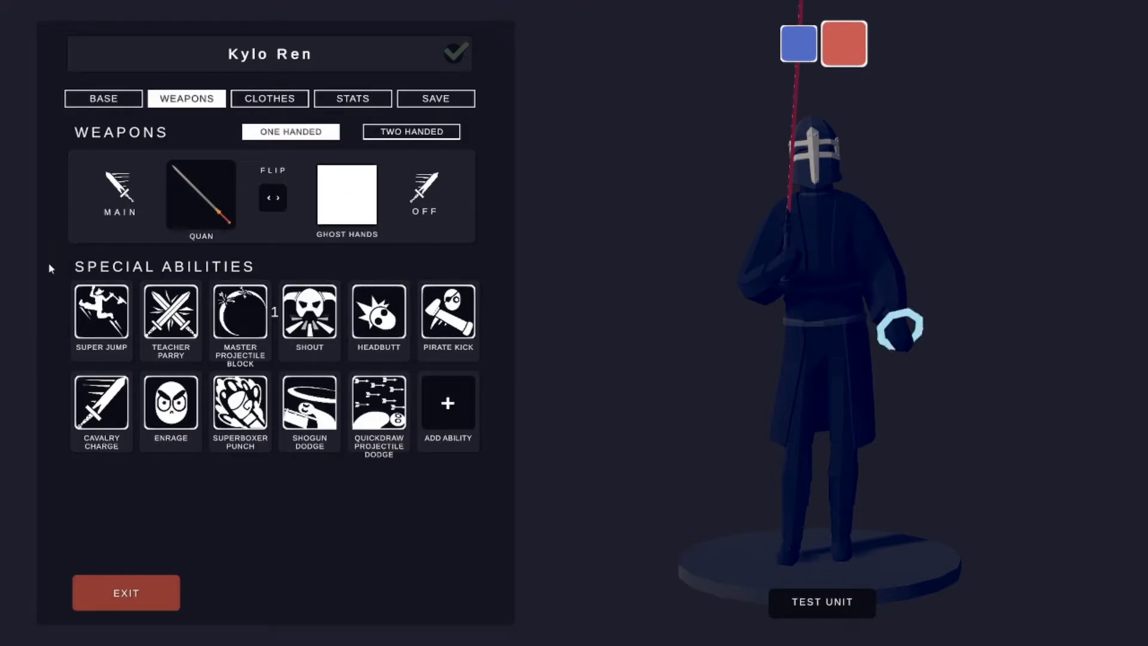
Review the eleven special abilities and move on to the clothes setup
click(169, 315)
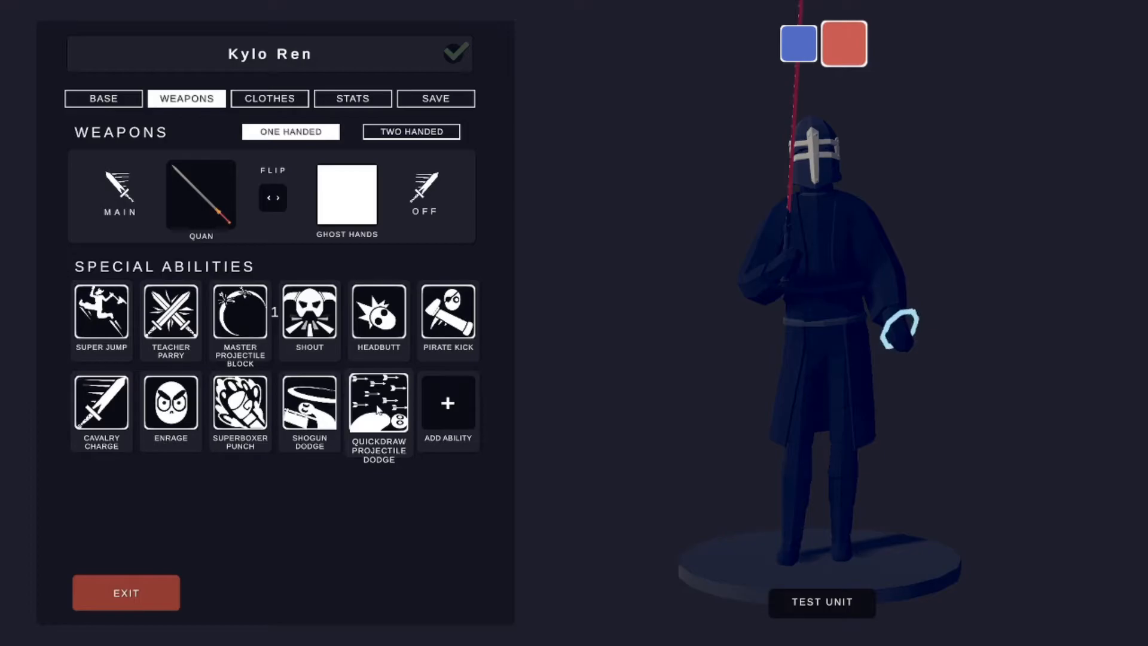
click(269, 98)
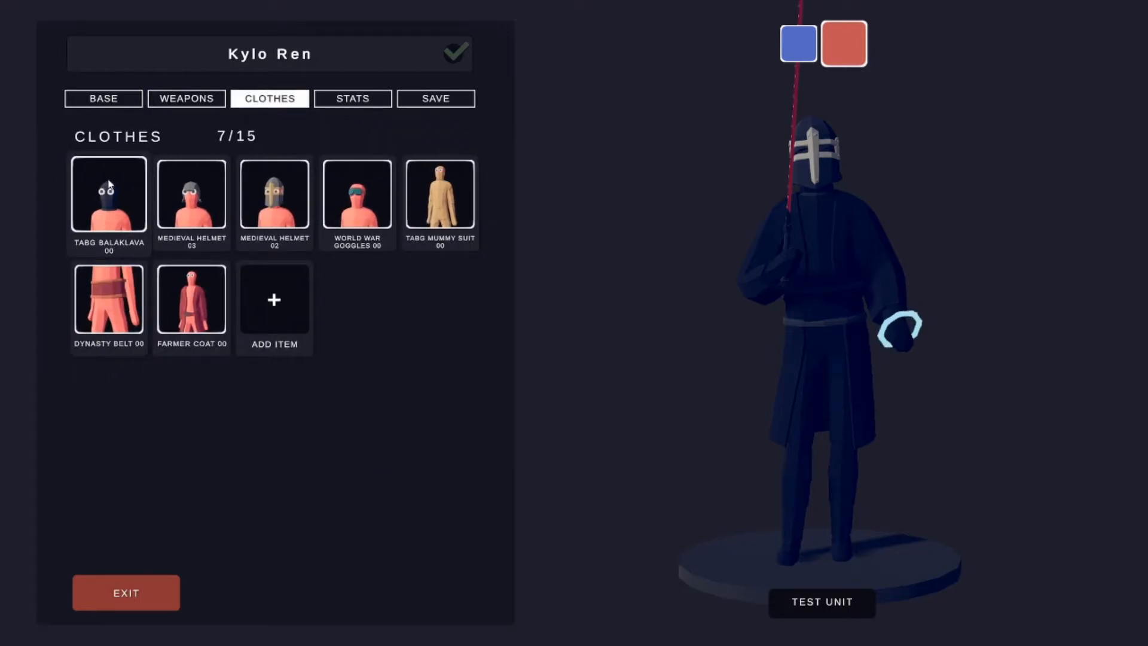
Check the dark colours of the TABG Balaklava 00 and Medieval Helmet 03
click(109, 194)
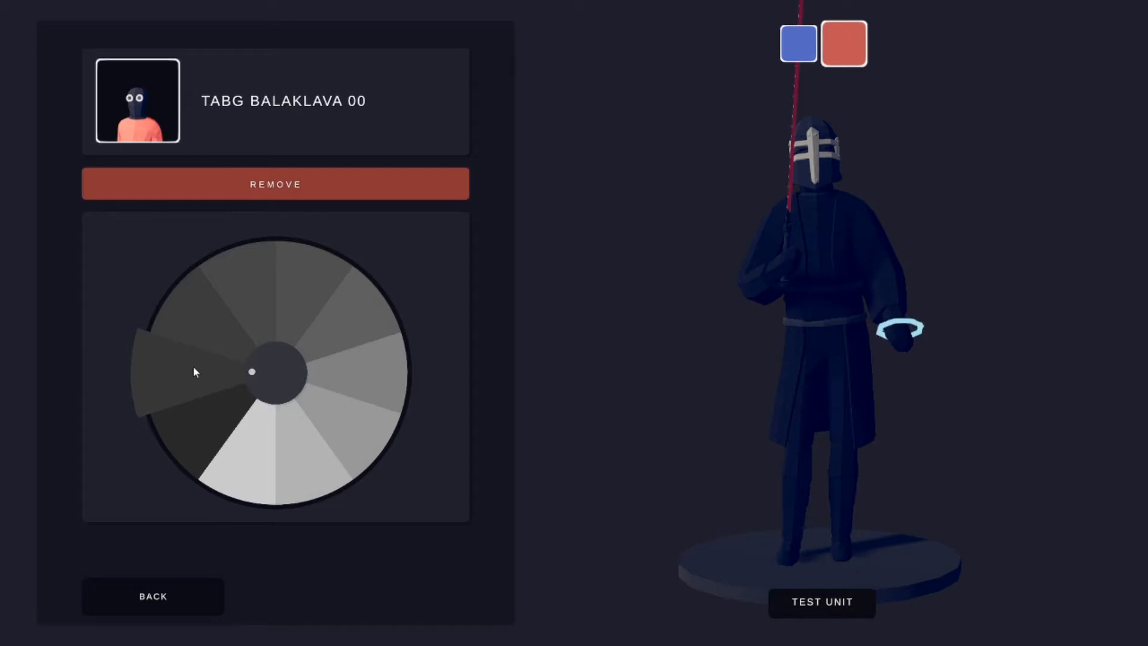
click(152, 595)
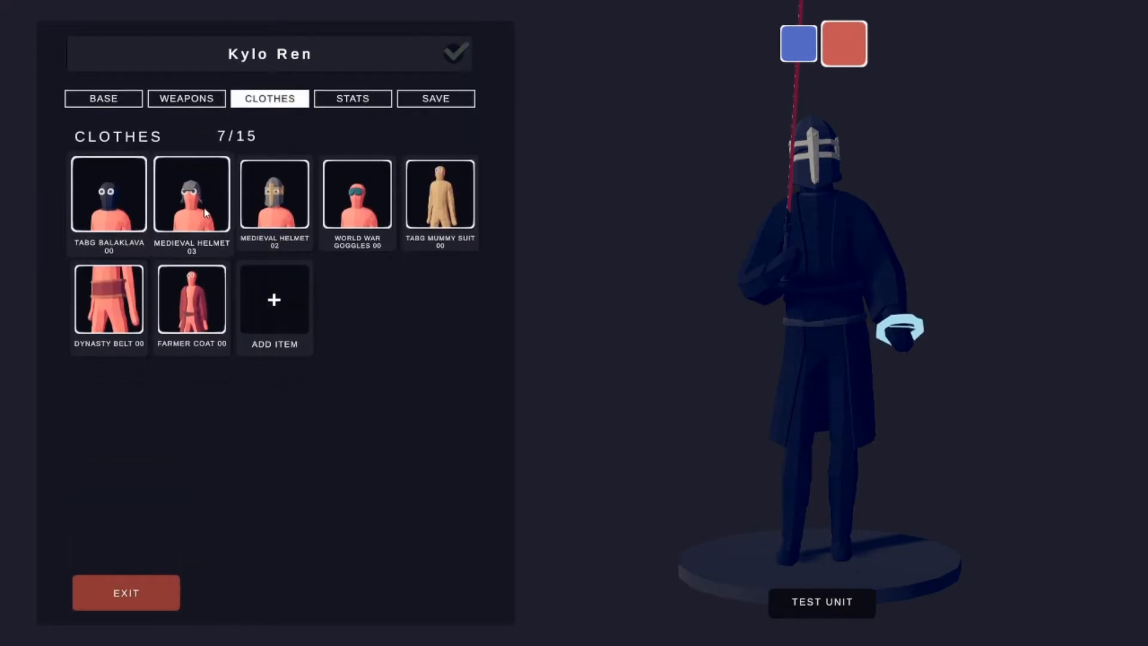
click(192, 196)
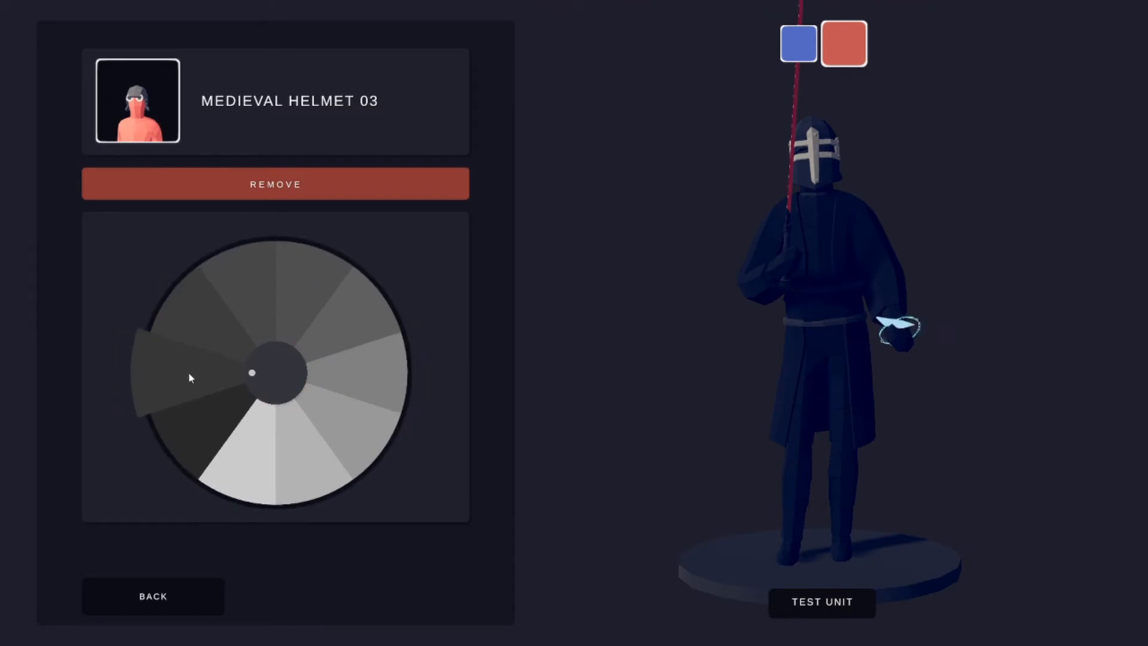
click(152, 596)
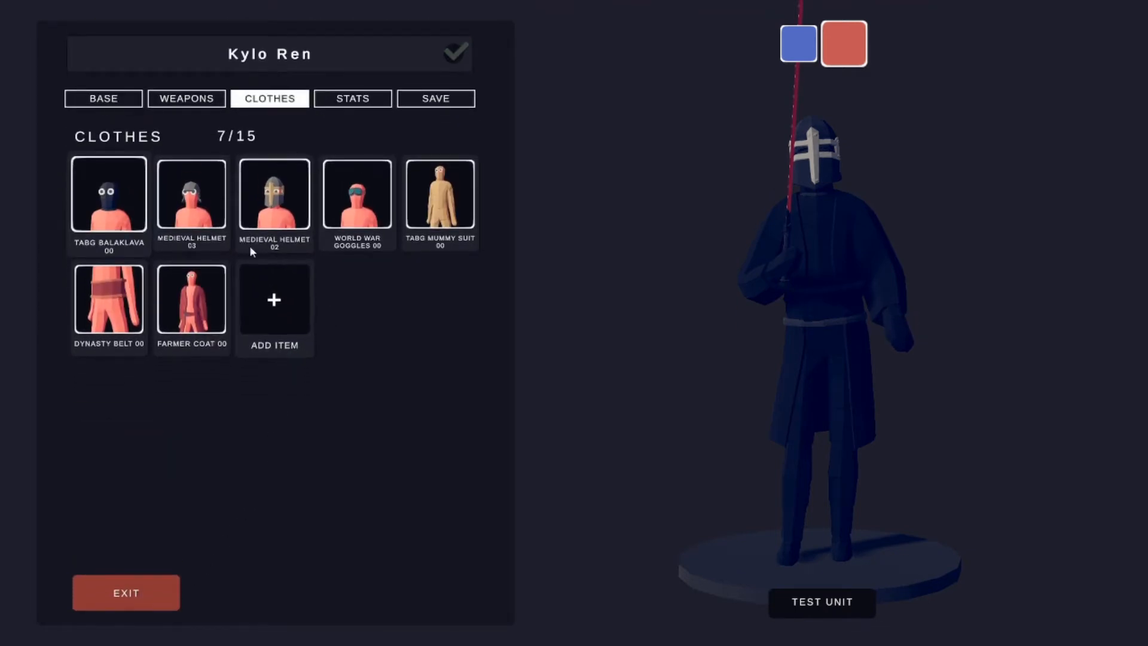
Check the dark colour of Medieval Helmet 02 among the seven clothing items
click(274, 203)
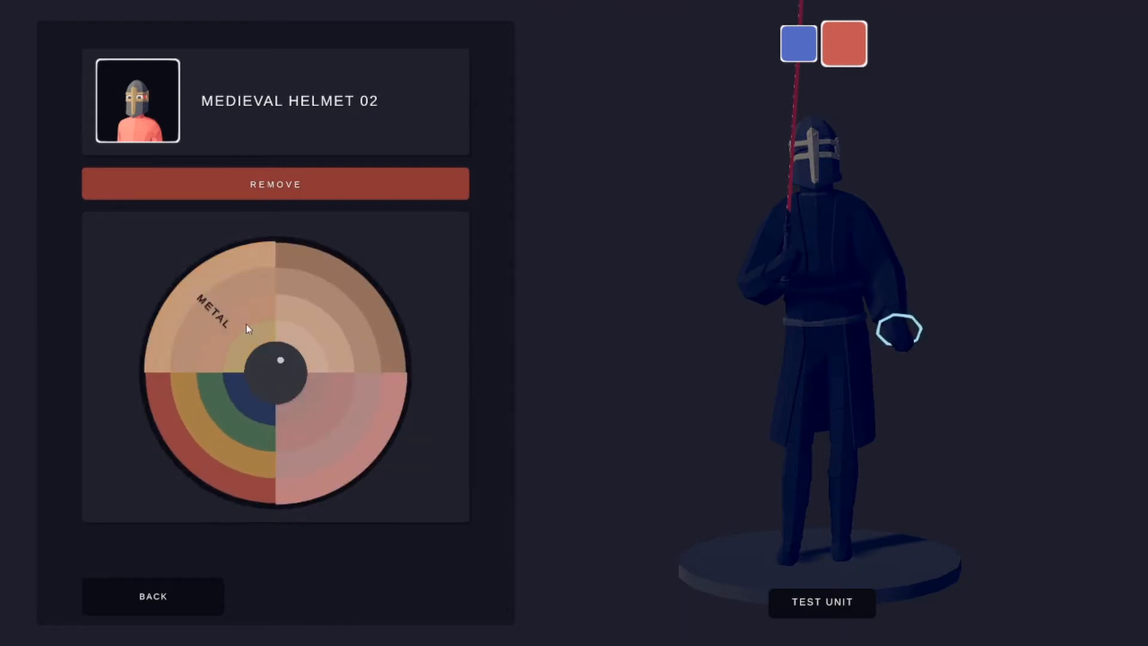
click(151, 596)
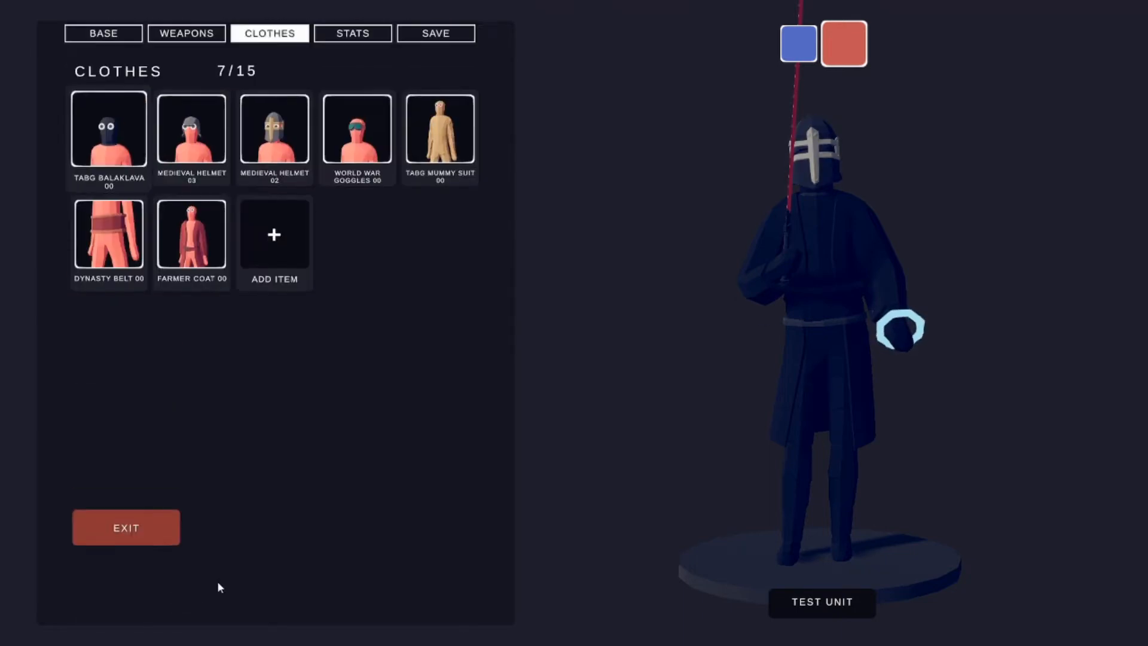
click(356, 138)
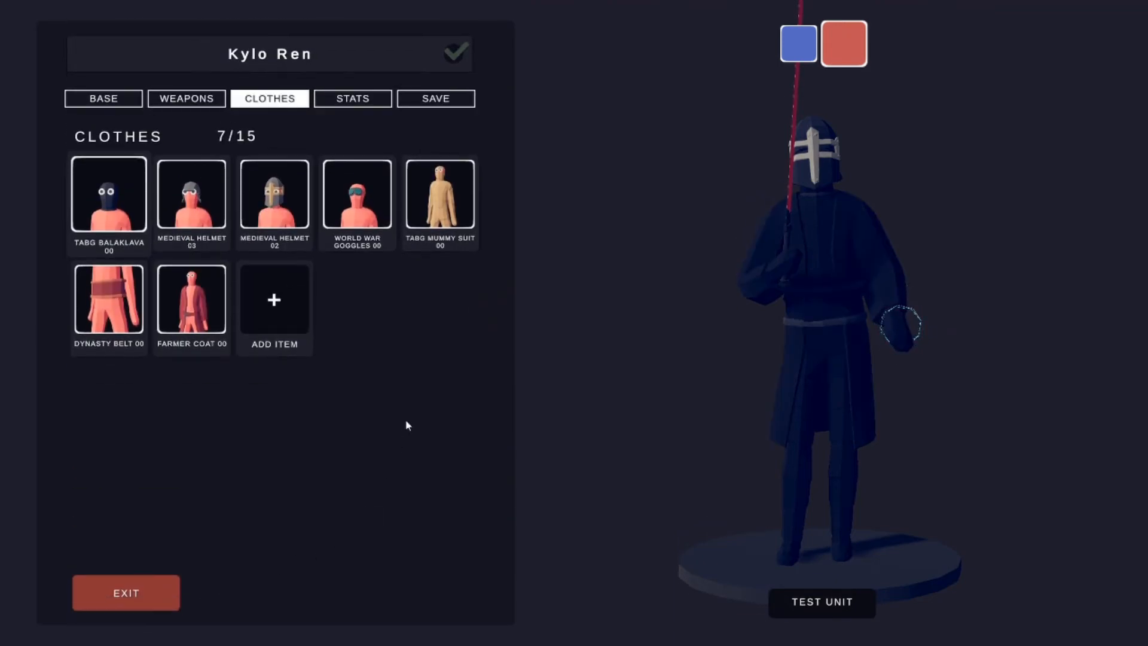
Show Kylo Ren's boosted stats, then the save page listing the 4600 unit cost
click(352, 98)
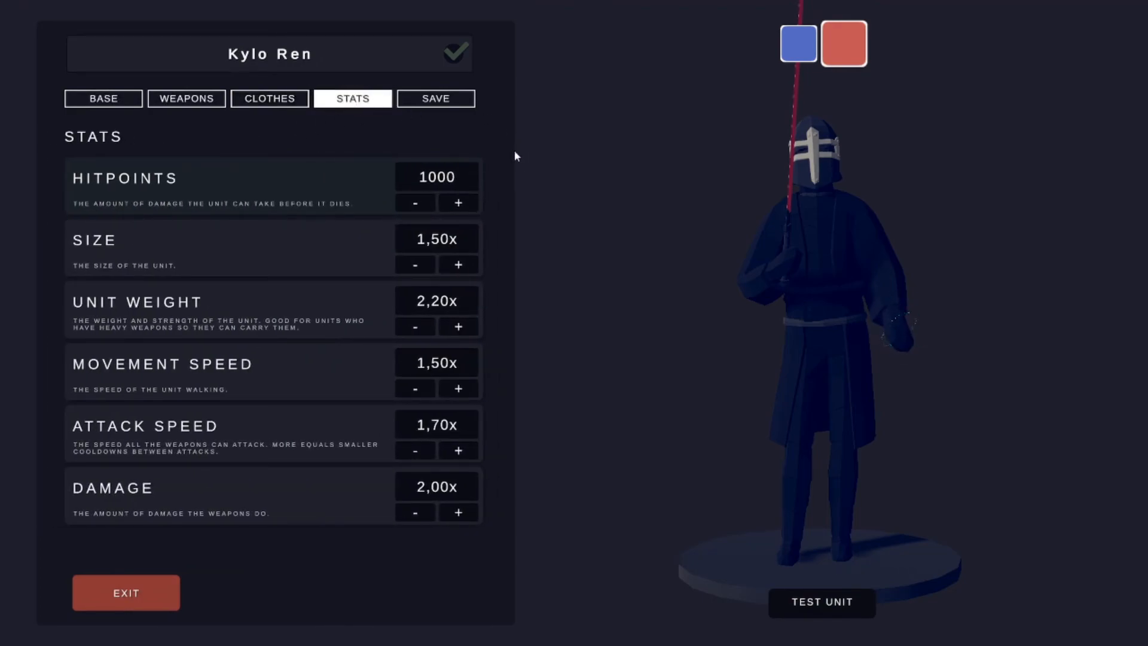
click(435, 98)
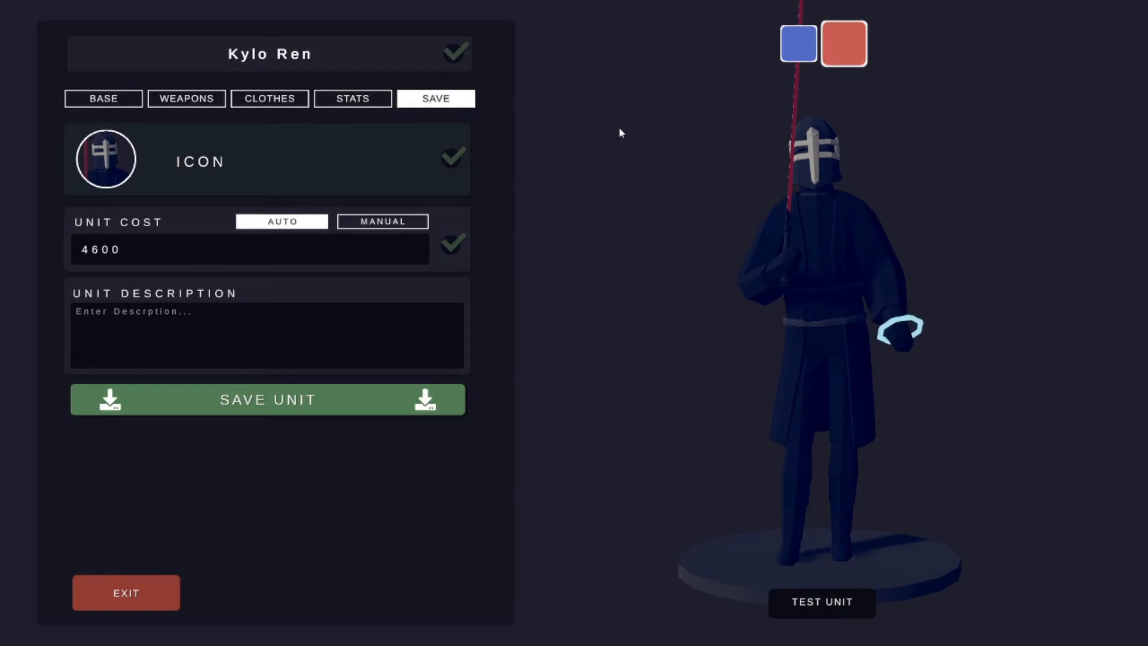